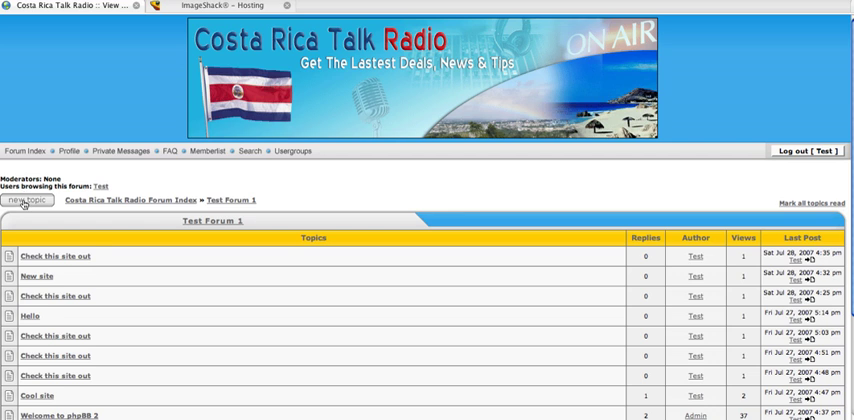
# - Start a new topic in Test Forum 1 from the topic list
pyautogui.click(28, 200)
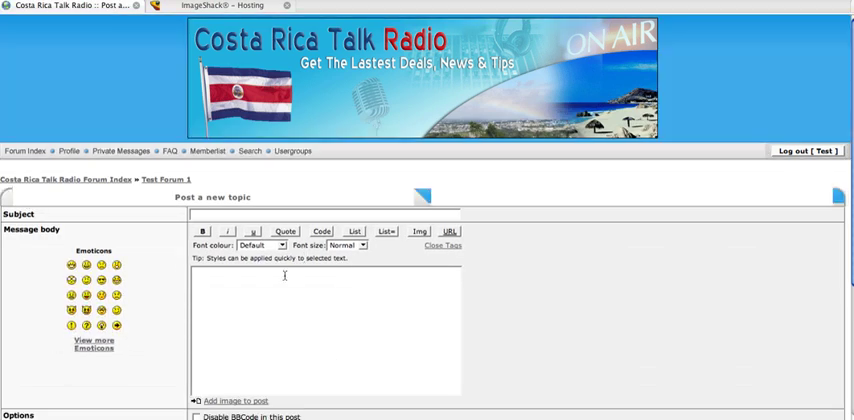
pyautogui.moveTo(224, 232)
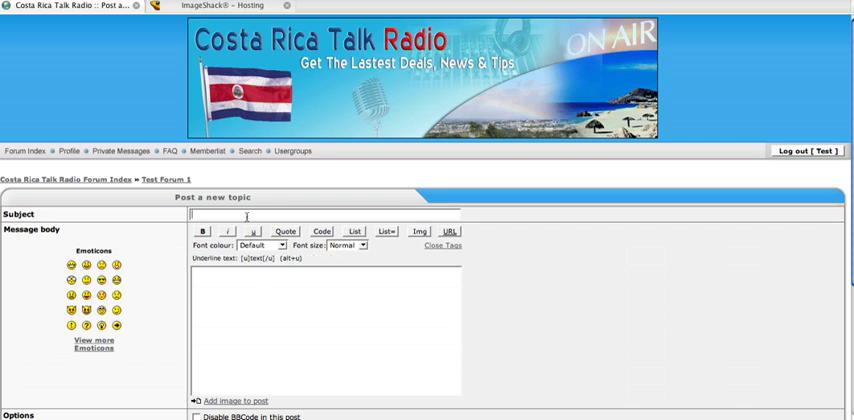
# - Enter subject 'Check out this pic' and message text 'Look at this...'
pyautogui.write('Check out this pic')
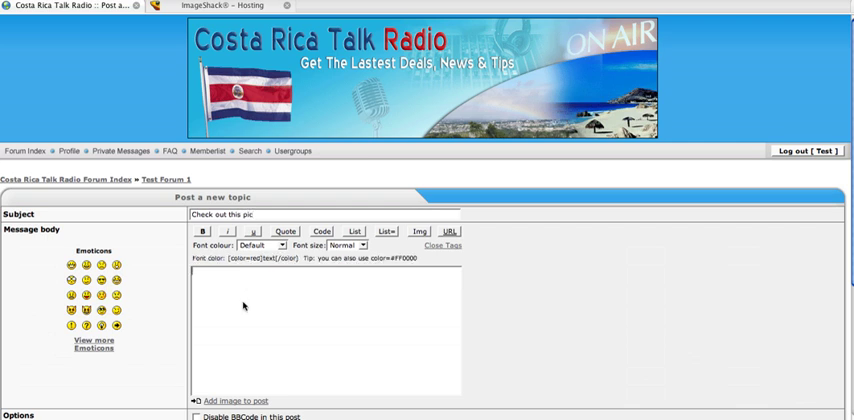
pyautogui.write('Look at')
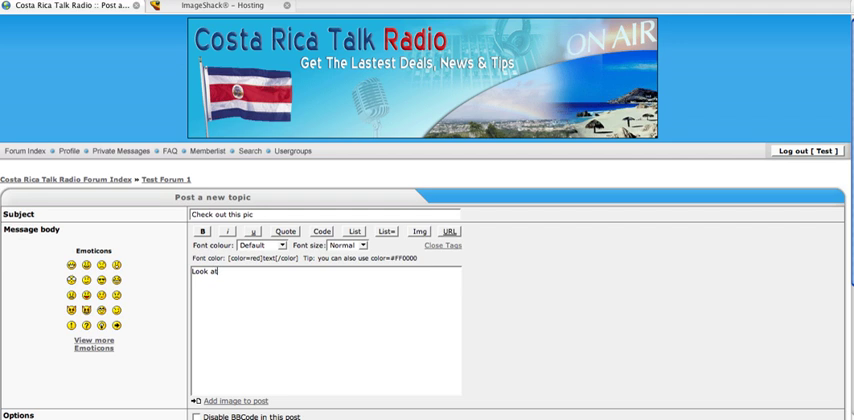
pyautogui.write('this...')
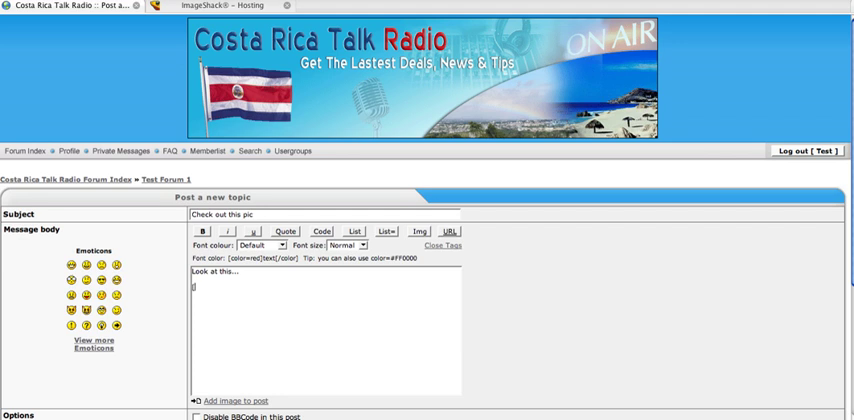
# - Add an img tag holding the ImageShack URL of jessicabiel1alt300400pb5.jpg below the text
pyautogui.click(420, 232)
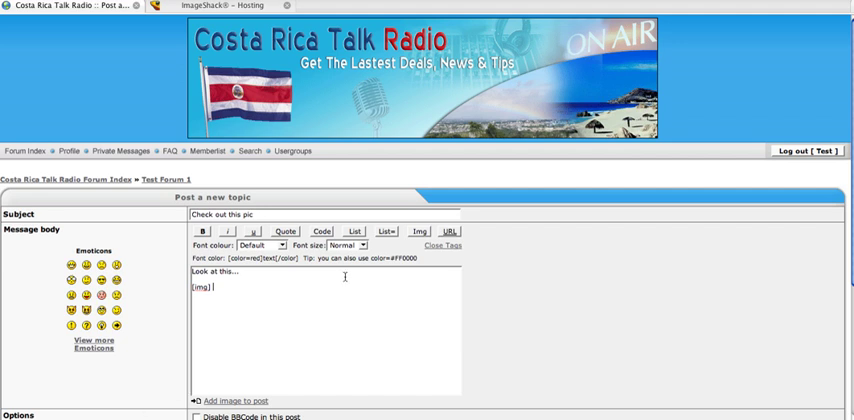
pyautogui.moveTo(264, 290)
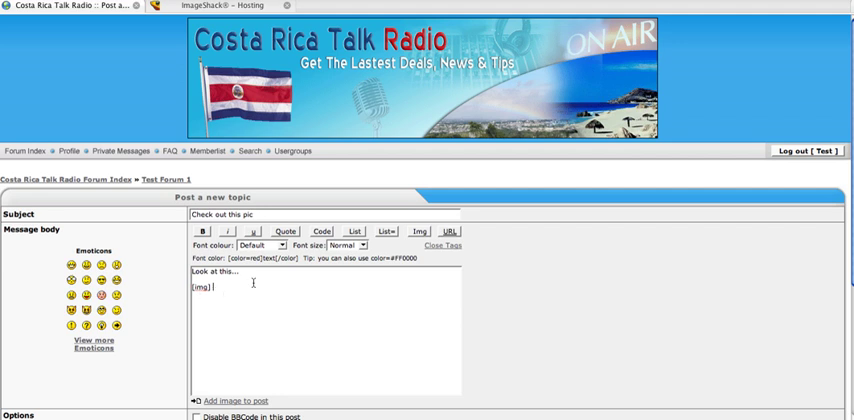
pyautogui.write('http://img260.imageshack.us/img260/3967/jessicabiel1alt300400pb5.jpg[')
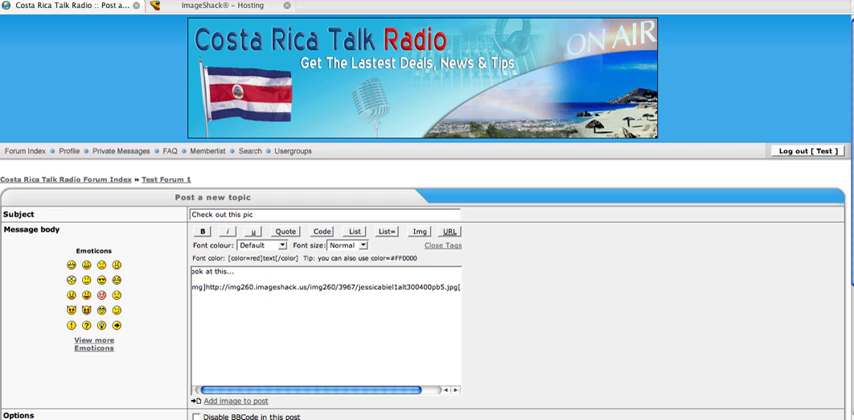
# - Submit the new topic with the photo URL inside the img tag
pyautogui.scroll(-3)
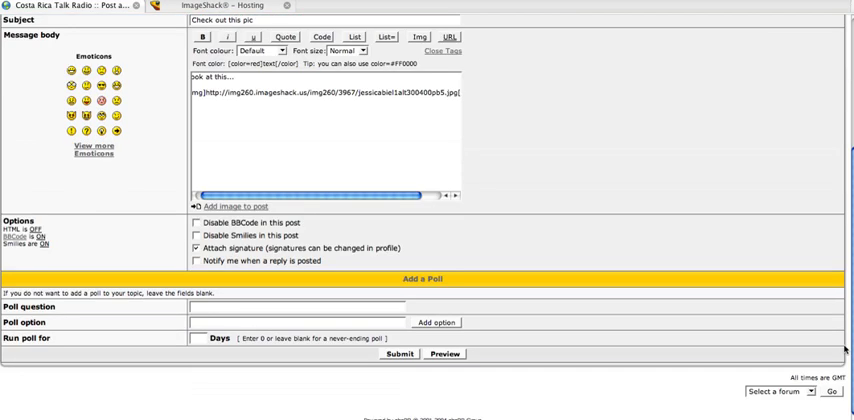
pyautogui.click(398, 352)
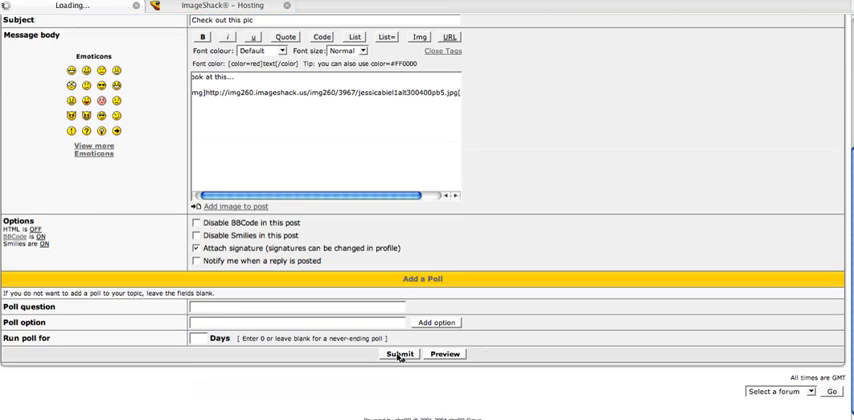
pyautogui.click(400, 352)
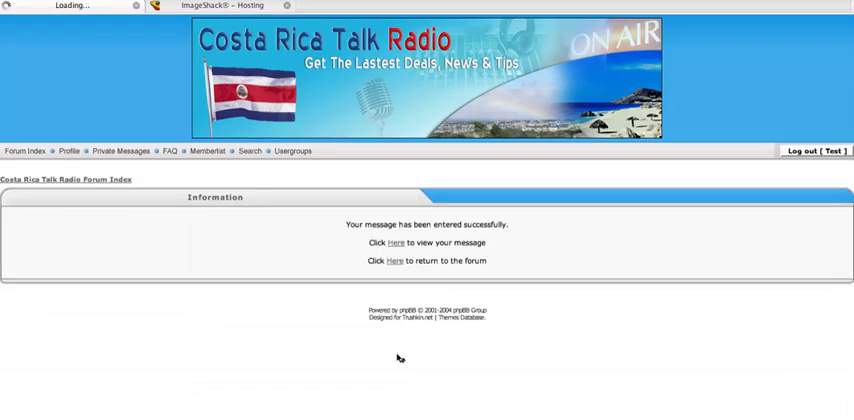
# - View the posted topic with its embedded photo and start a reply to it
pyautogui.click(396, 244)
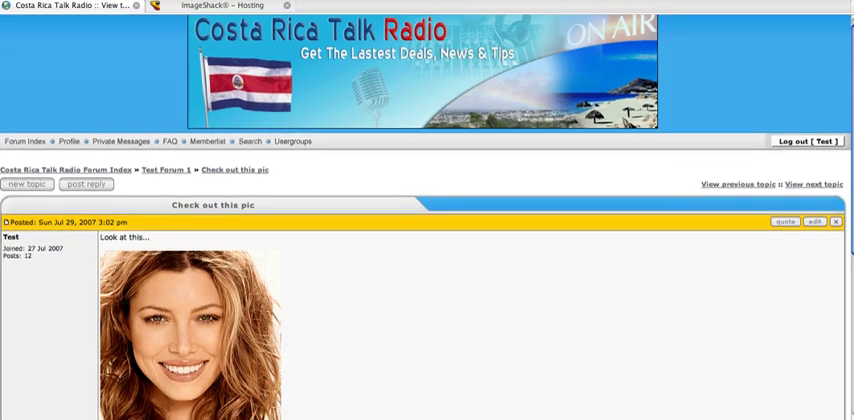
pyautogui.scroll(-3)
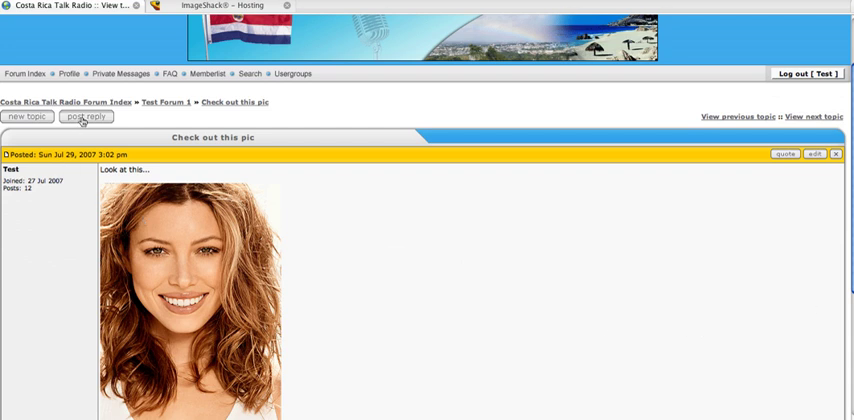
pyautogui.click(86, 116)
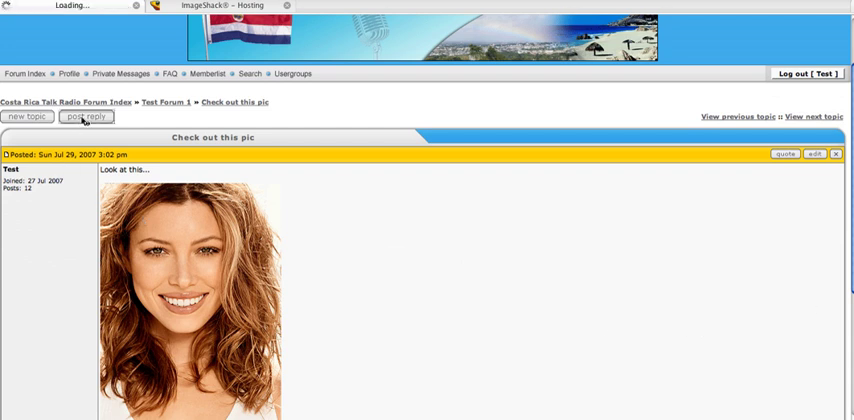
pyautogui.click(88, 116)
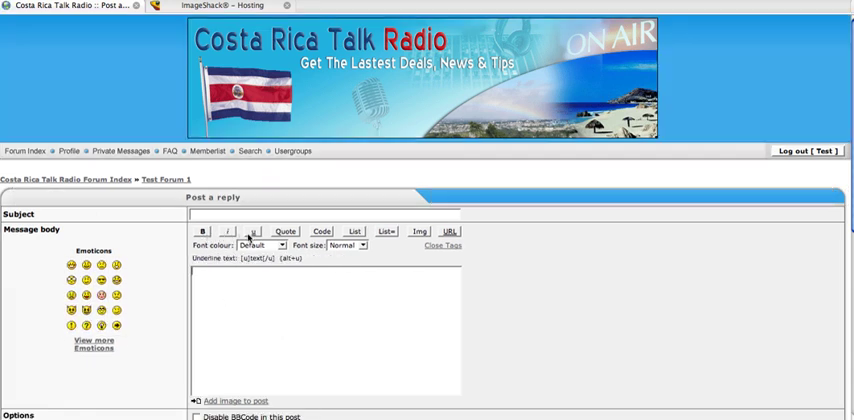
# - Write a reply embedding the ImageShack photo via an img tag and submit it
pyautogui.click(320, 232)
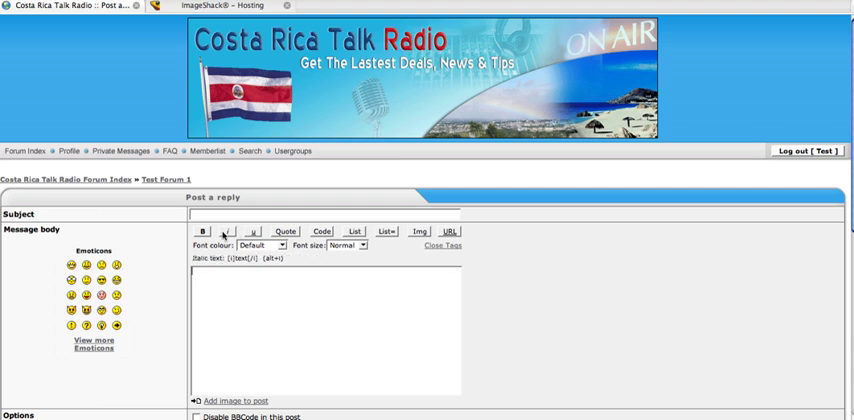
pyautogui.moveTo(386, 232)
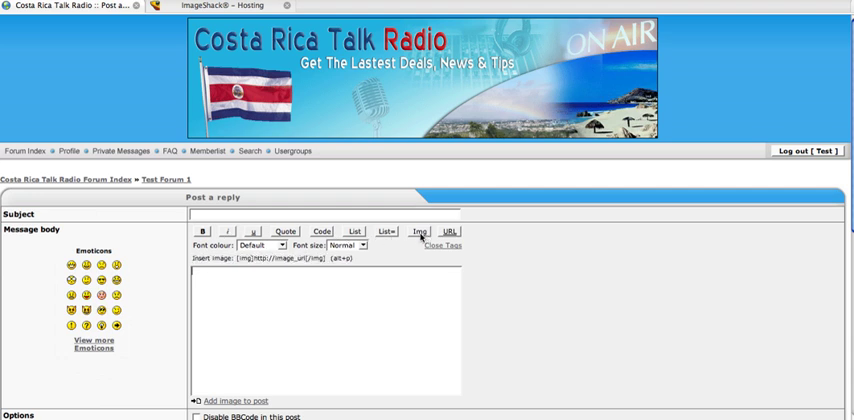
pyautogui.click(420, 232)
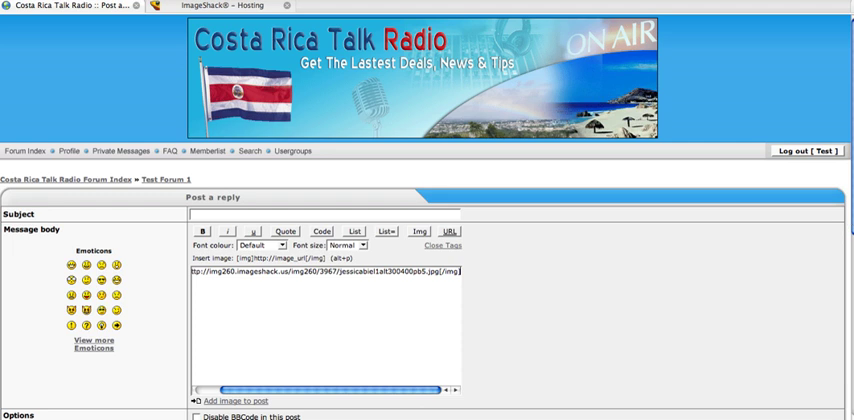
pyautogui.scroll(-3)
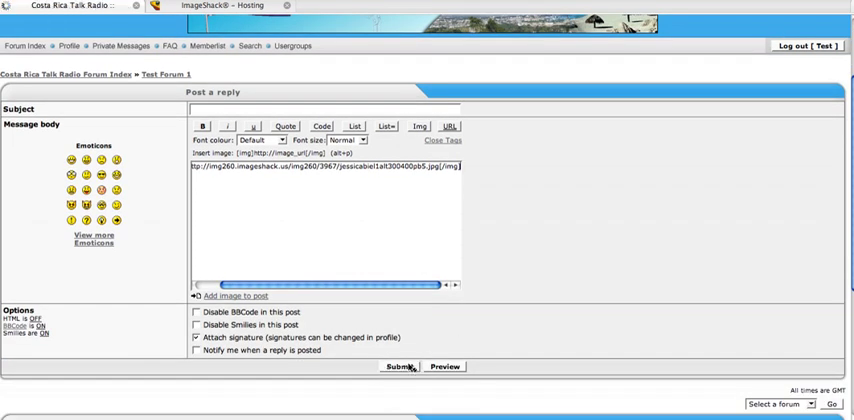
pyautogui.click(400, 366)
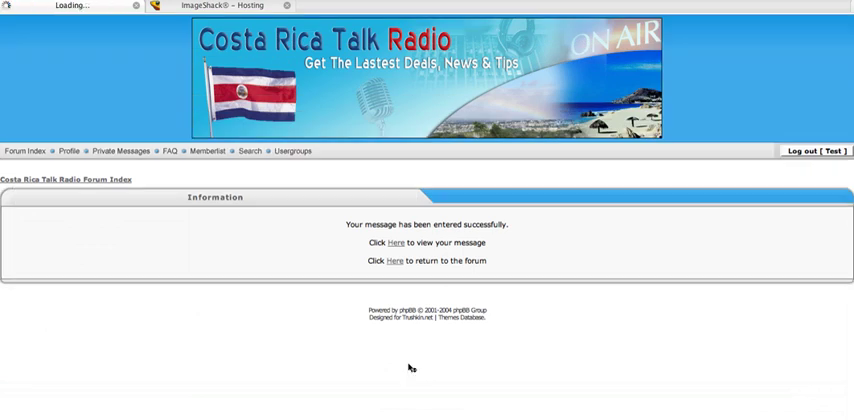
# - View the topic and scroll through both posts showing their embedded photos
pyautogui.click(396, 242)
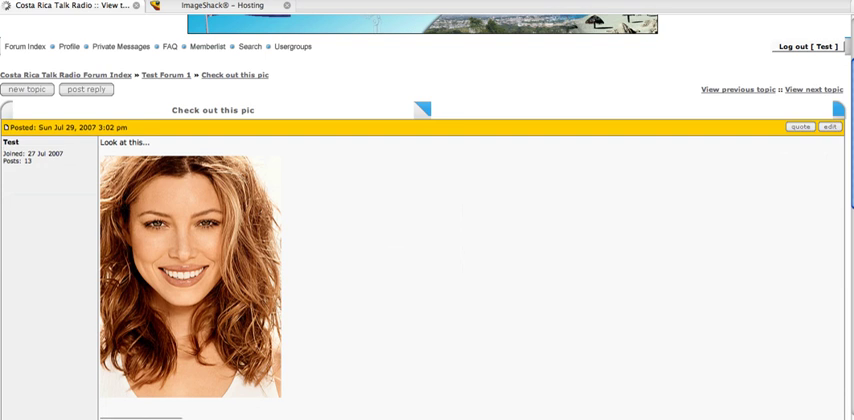
pyautogui.scroll(-3)
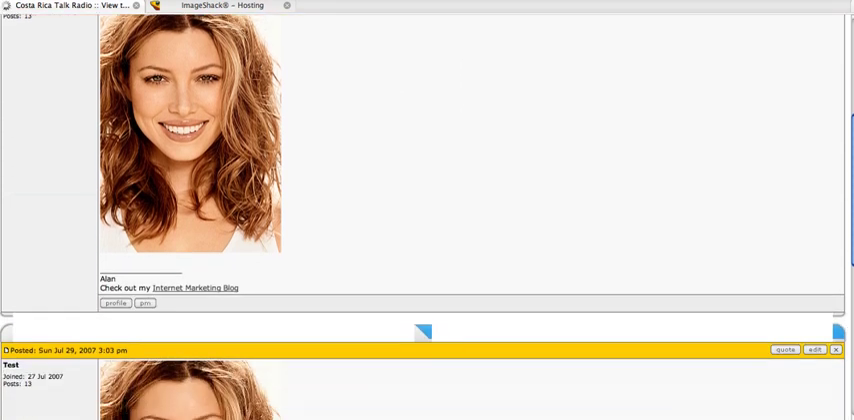
pyautogui.scroll(-3)
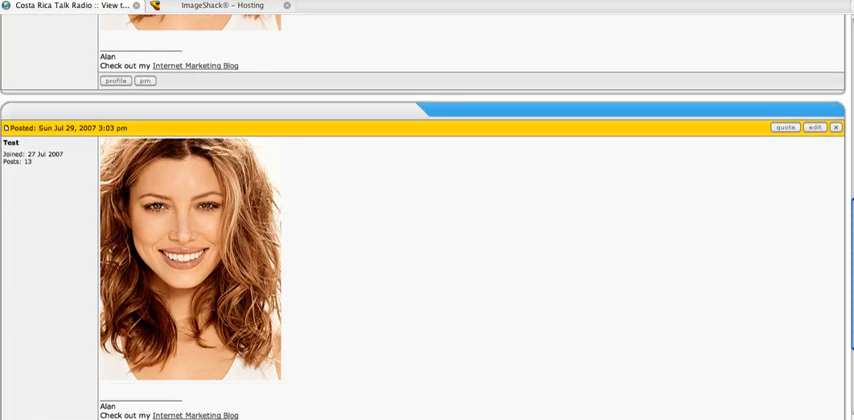
pyautogui.scroll(-3)
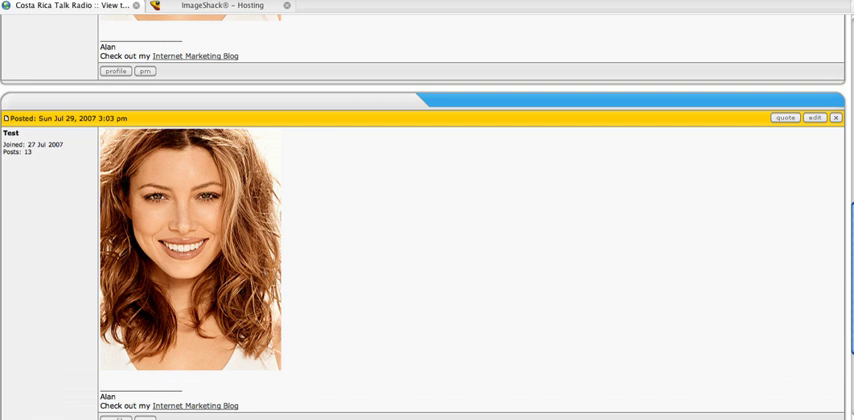
pyautogui.scroll(-3)
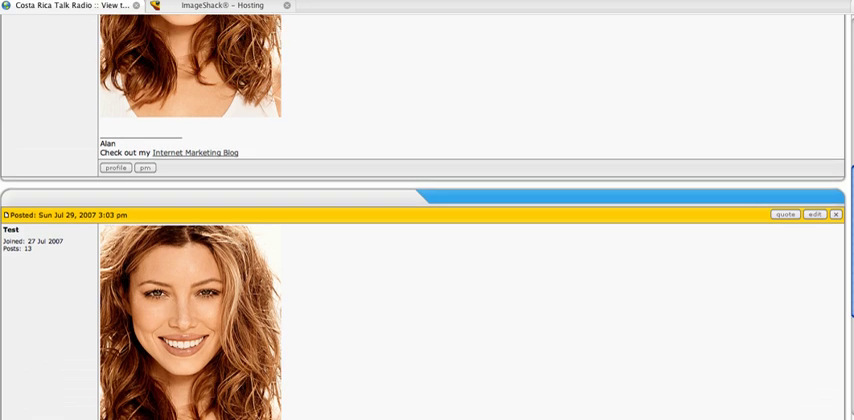
pyautogui.scroll(-3)
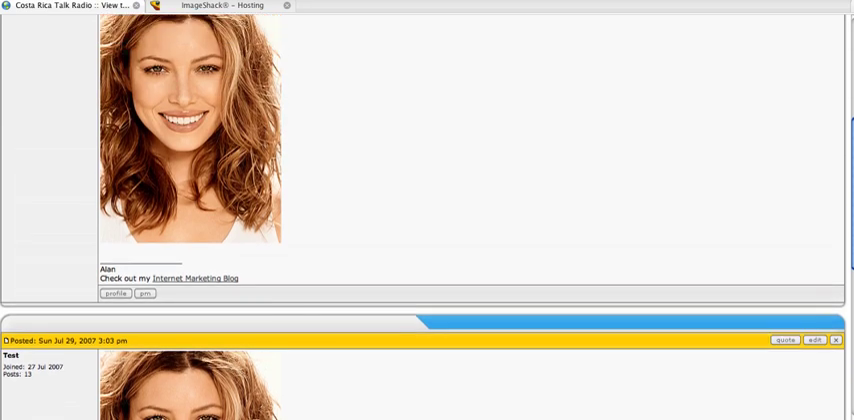
pyautogui.scroll(3)
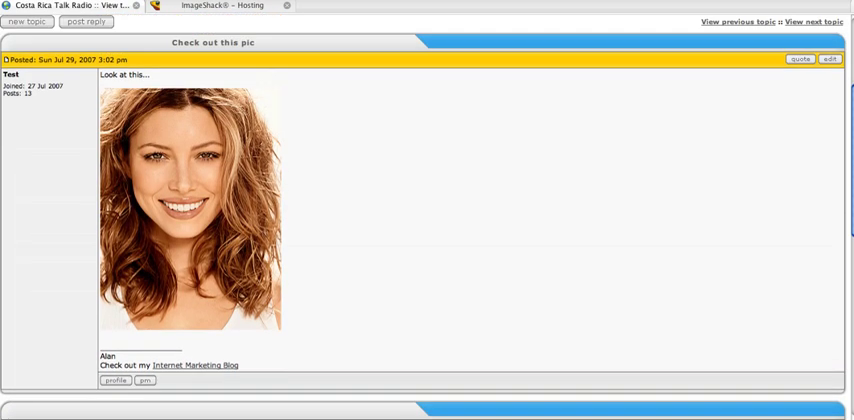